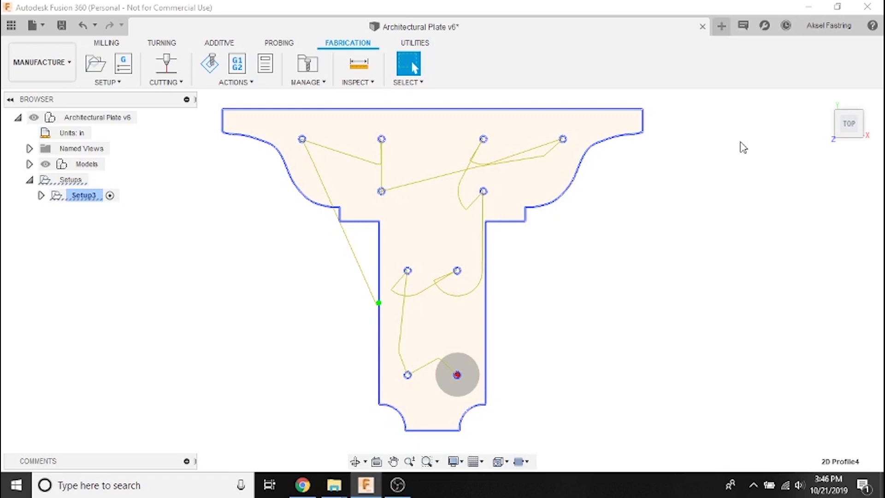
pyautogui.moveTo(700, 267)
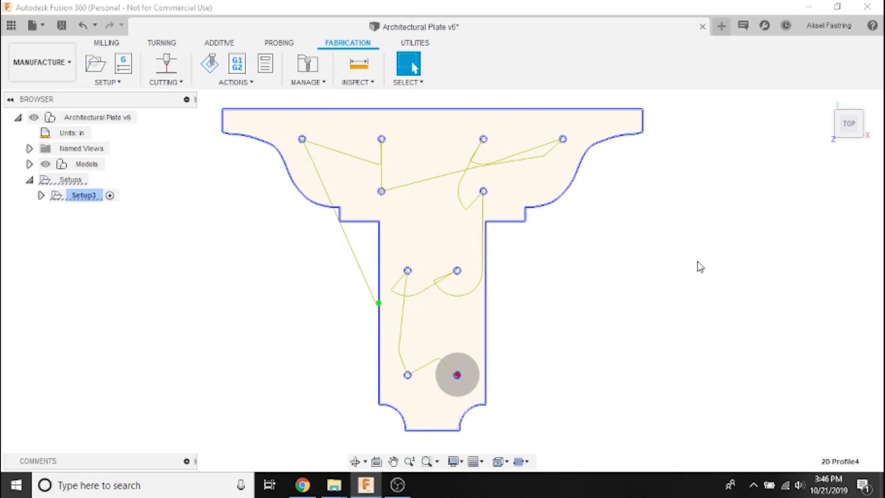
pyautogui.moveTo(702, 267)
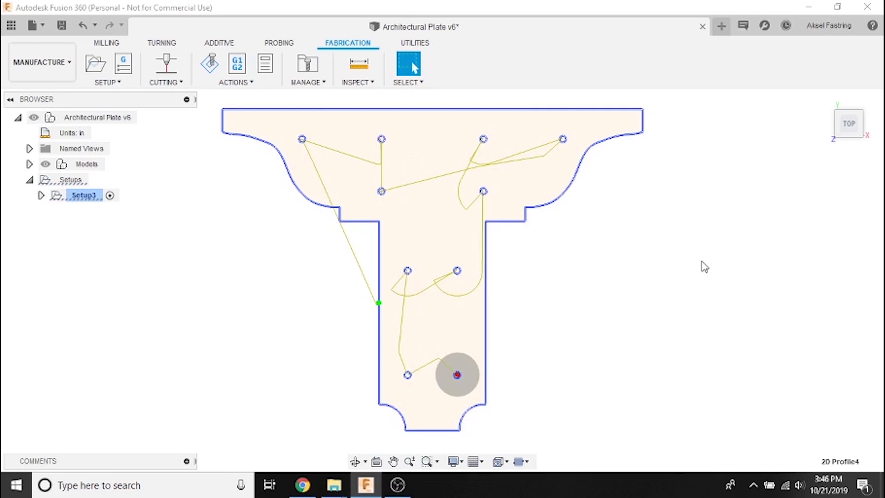
pyautogui.moveTo(567, 346)
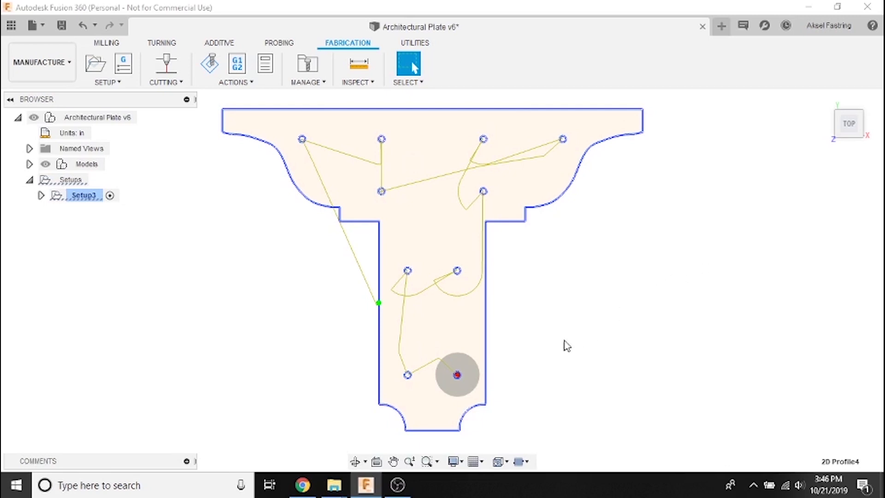
# Step: Bring the Chrome browser to the front over the Fusion 360 toolpath view
pyautogui.click(303, 485)
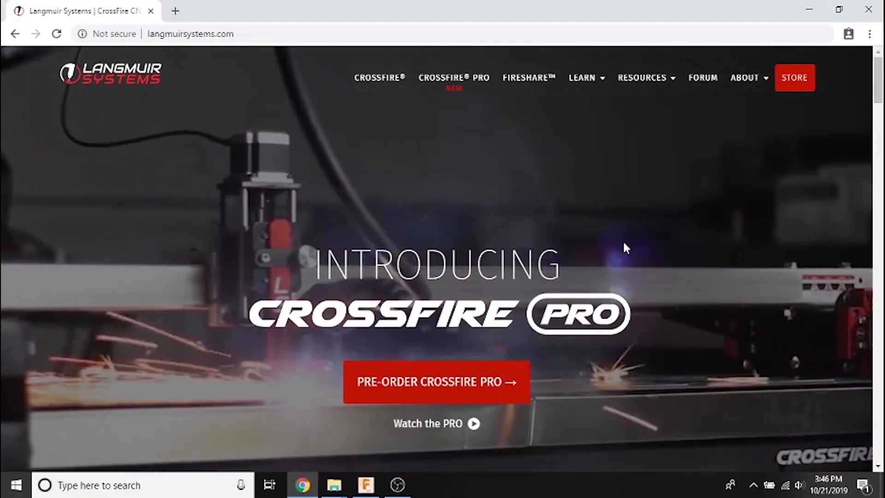
# Step: Download the CrossFire Mach3 Fusion 360 Post (mach3 plasma.cps) from Resources > Downloads and return to Fusion 360
pyautogui.click(642, 77)
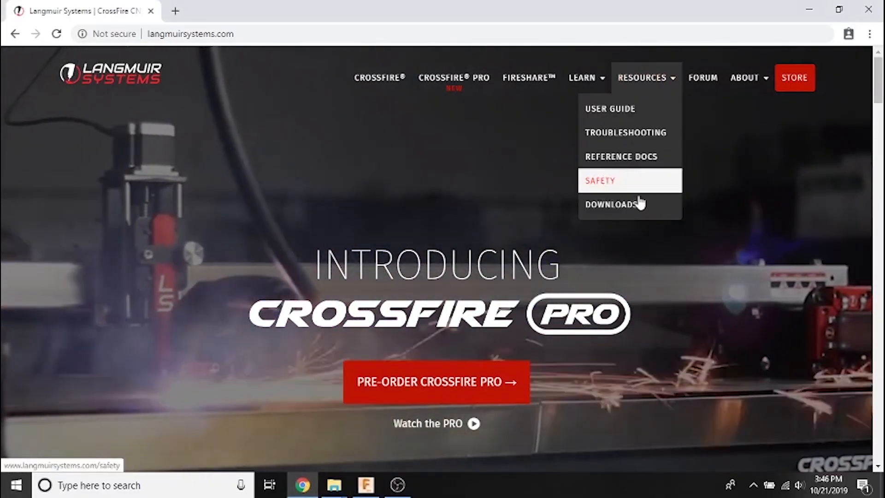
pyautogui.click(610, 203)
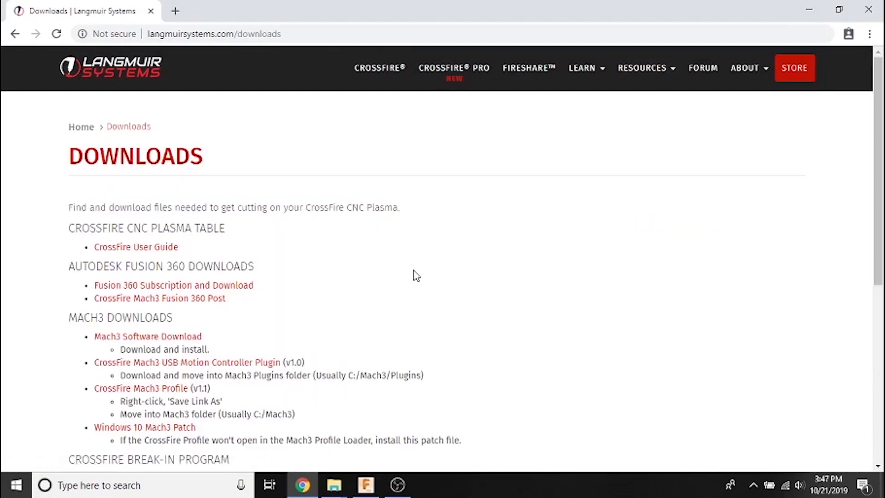
pyautogui.moveTo(159, 297)
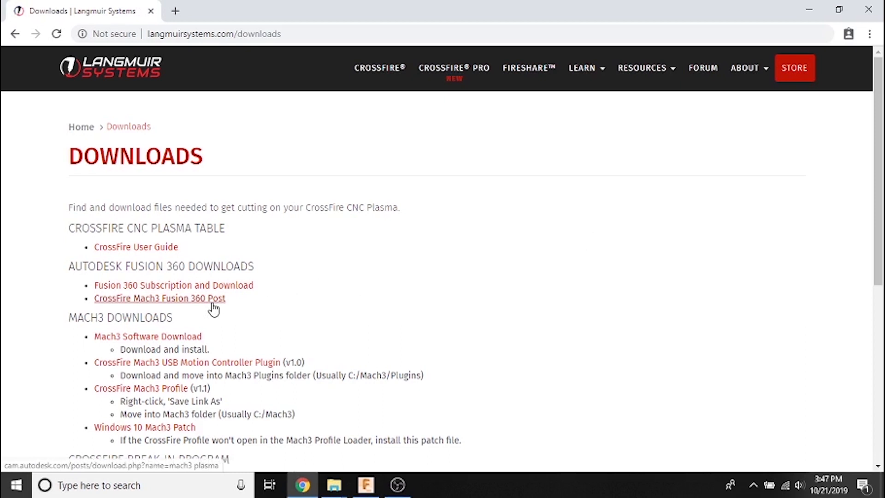
pyautogui.moveTo(213, 306)
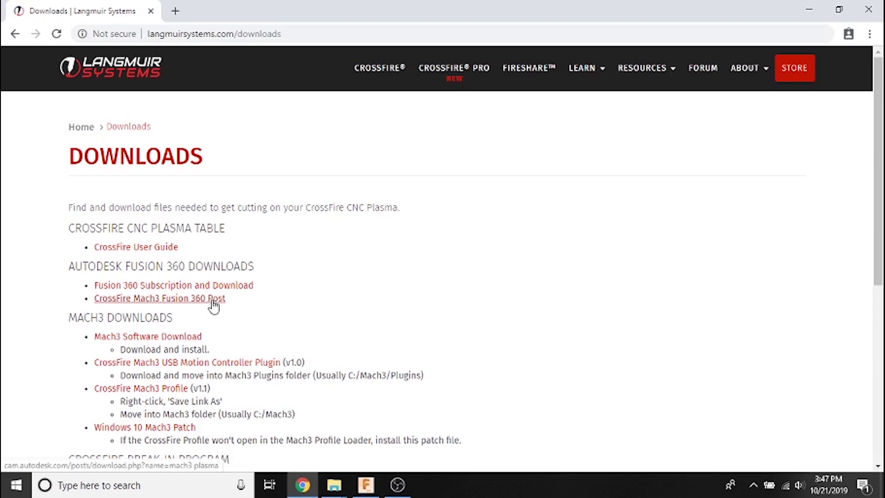
pyautogui.click(159, 297)
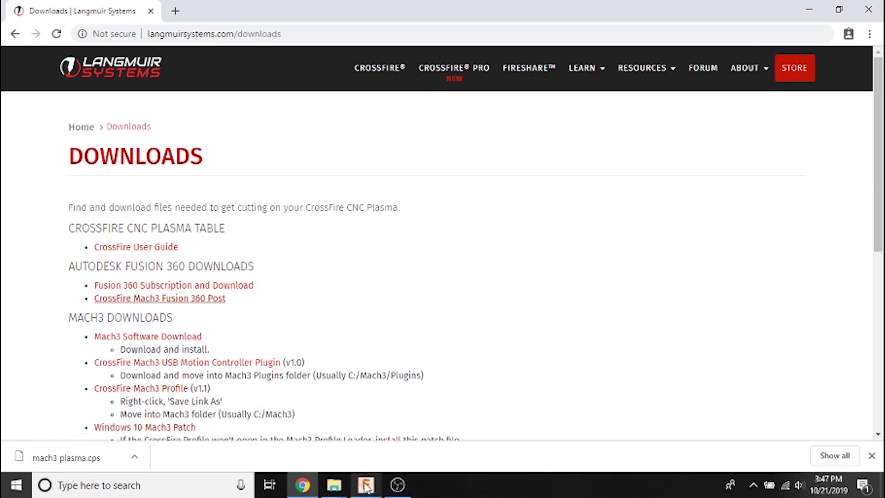
pyautogui.click(365, 485)
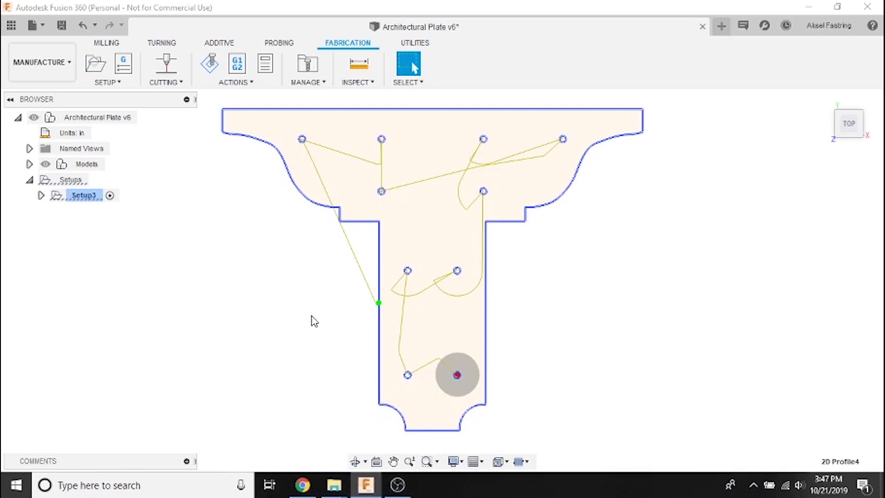
pyautogui.moveTo(236, 62)
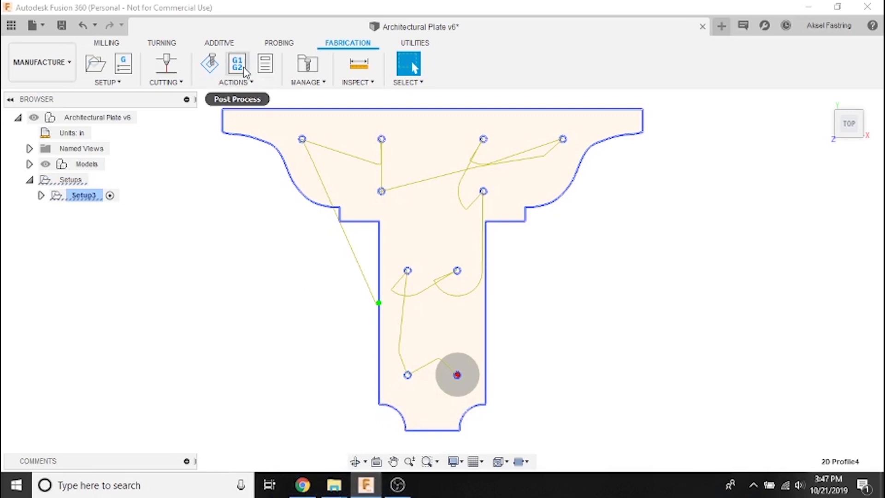
pyautogui.moveTo(236, 62)
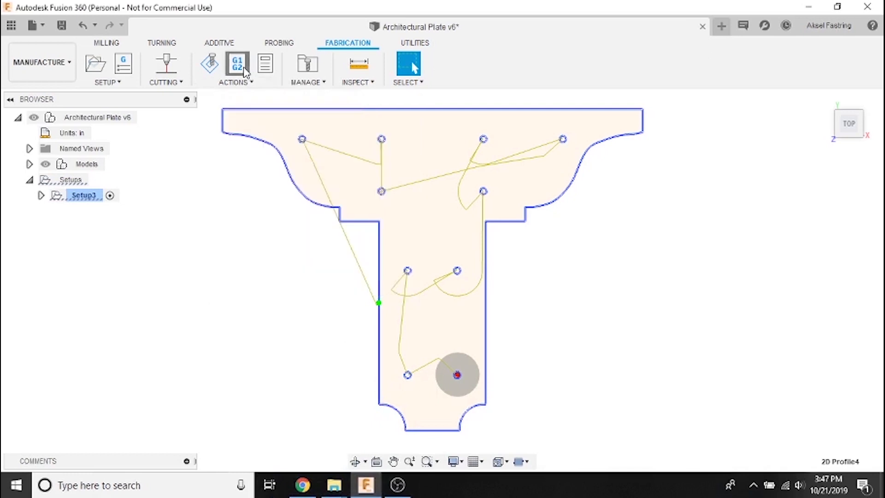
# Step: Start Post Process for the setup and switch the configuration folder to Use Personal Post Library
pyautogui.click(237, 61)
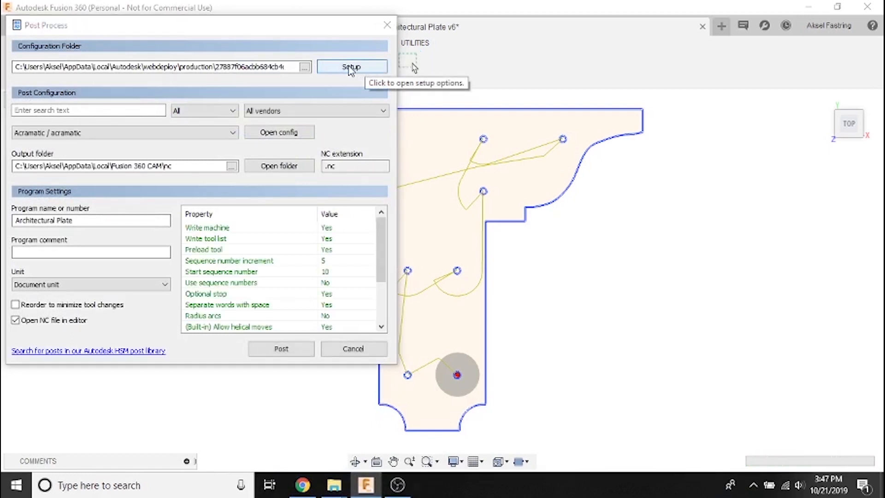
pyautogui.click(351, 66)
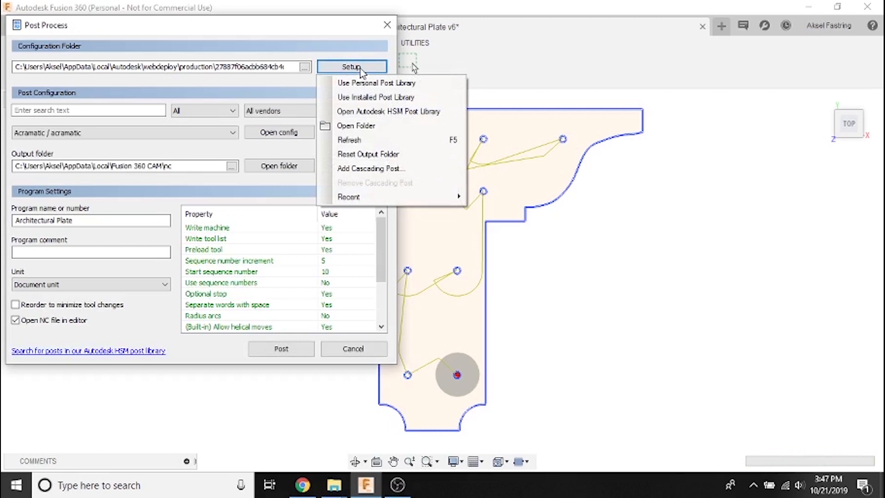
pyautogui.moveTo(375, 83)
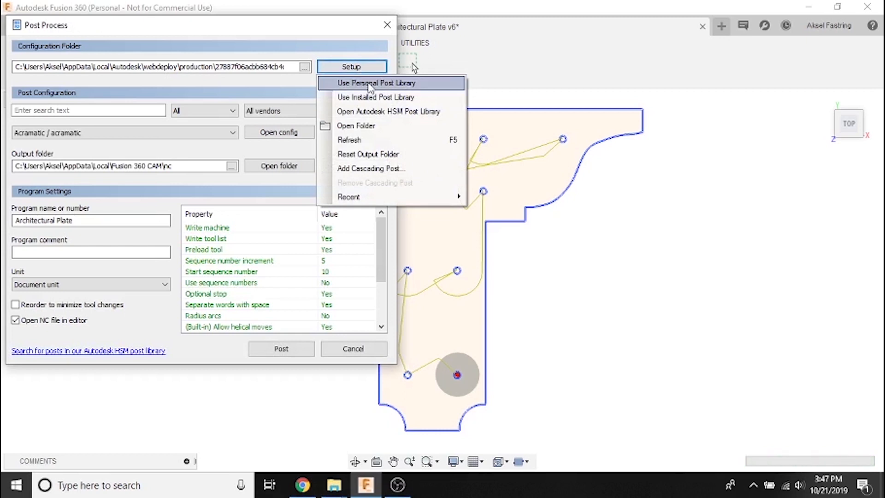
pyautogui.click(375, 83)
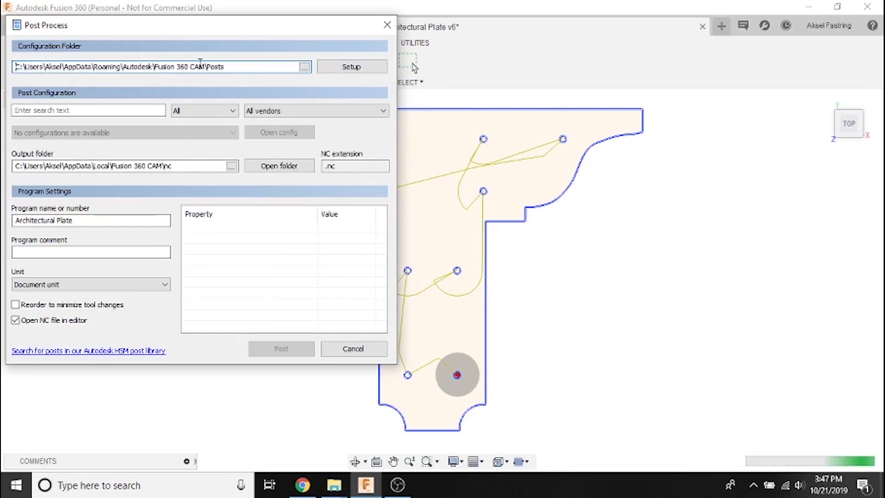
pyautogui.rightClick(200, 66)
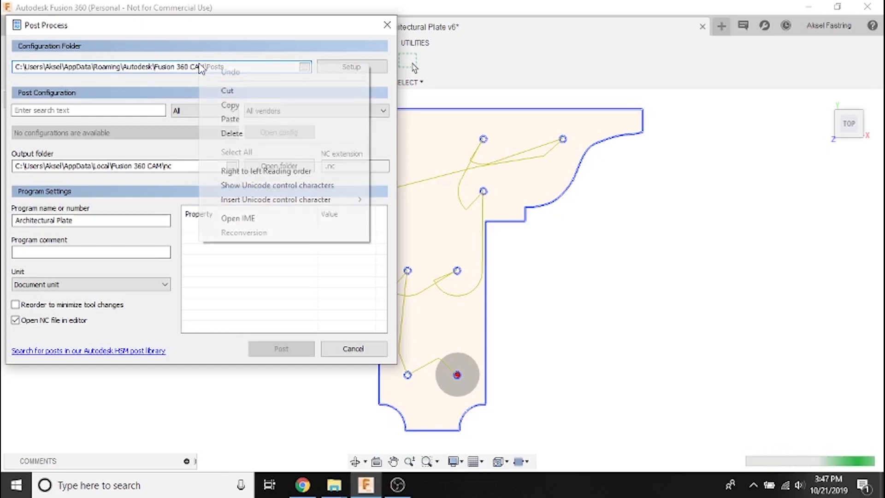
pyautogui.moveTo(229, 105)
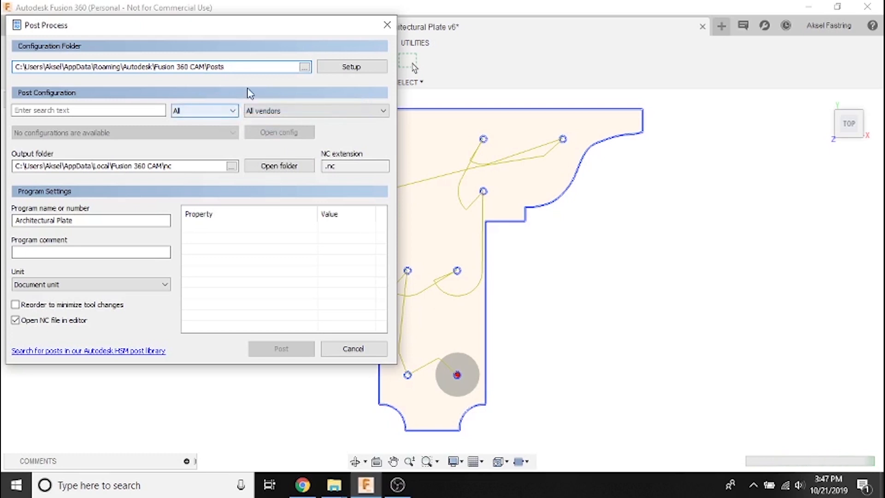
pyautogui.click(162, 66)
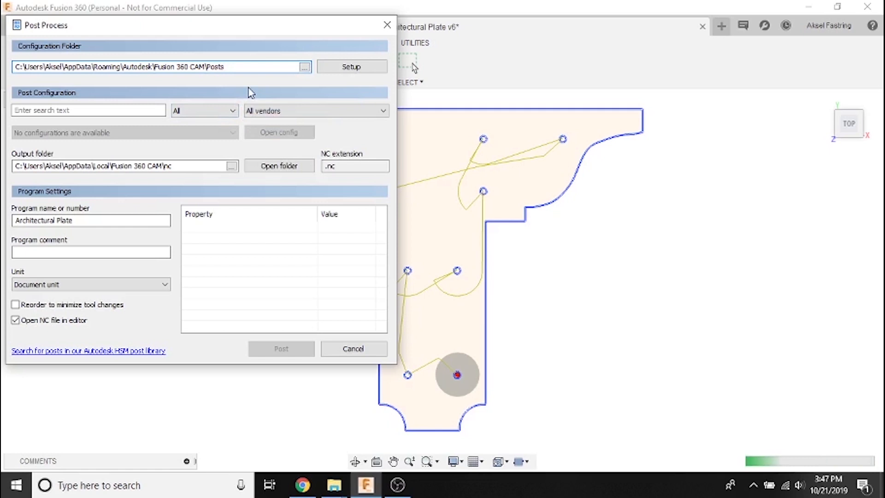
pyautogui.click(164, 66)
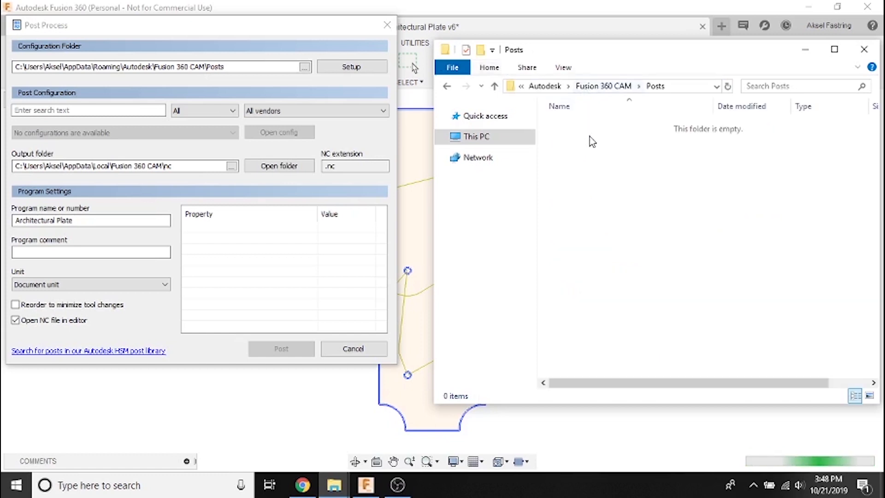
pyautogui.moveTo(675, 91)
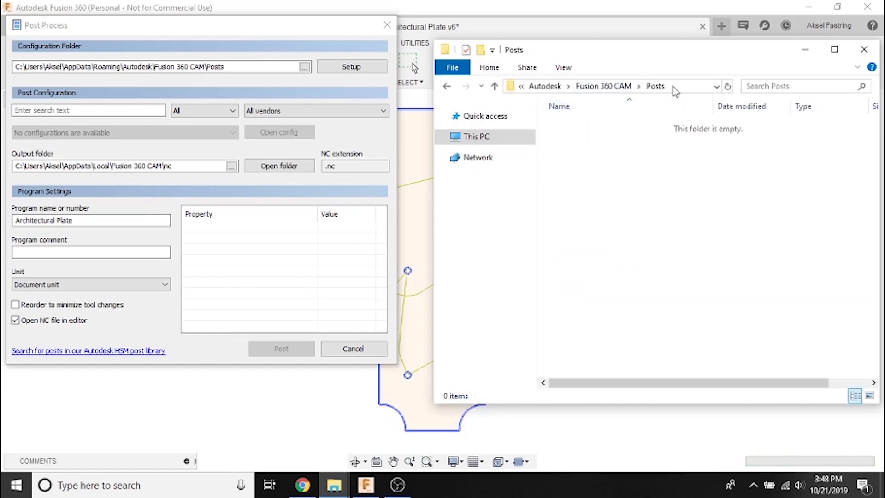
# Step: Move mach3 plasma.cps from Downloads into the Fusion 360 CAM Posts folder and close the Downloads window
pyautogui.click(620, 86)
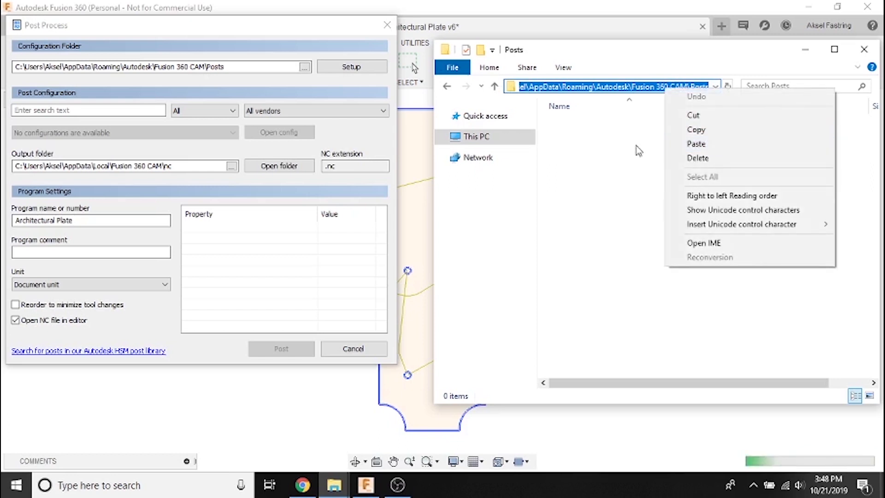
pyautogui.click(638, 149)
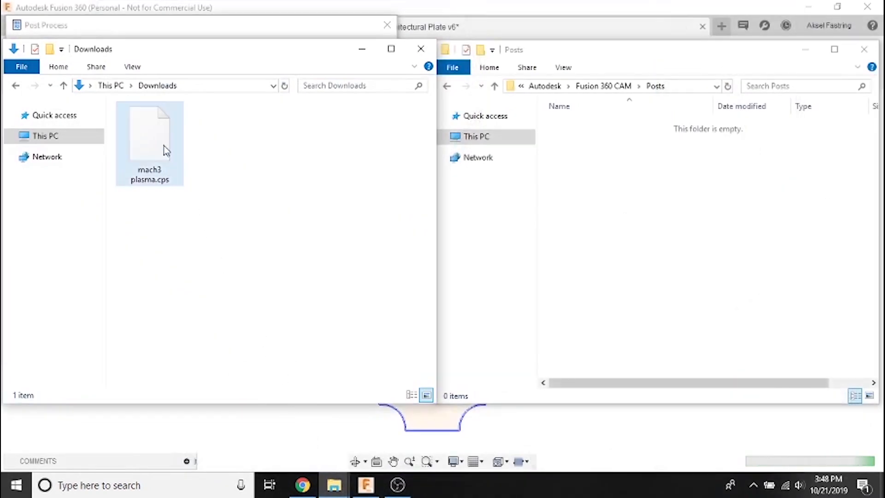
pyautogui.click(149, 130)
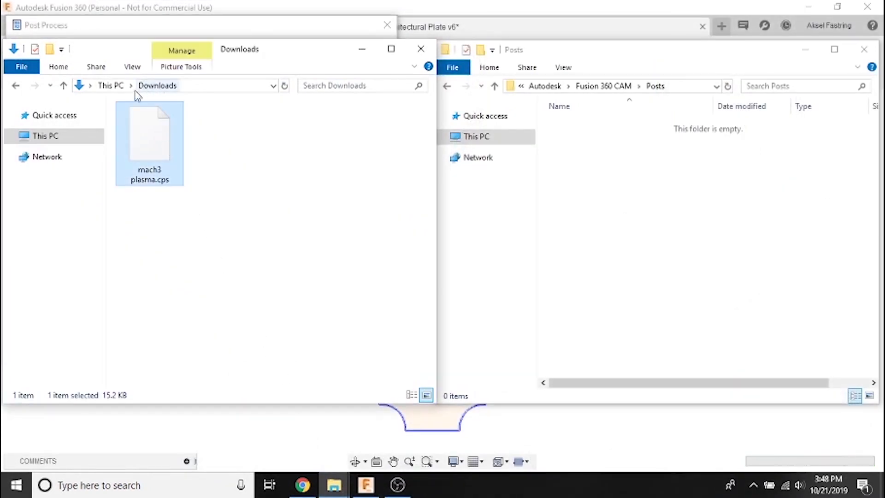
pyautogui.click(10, 135)
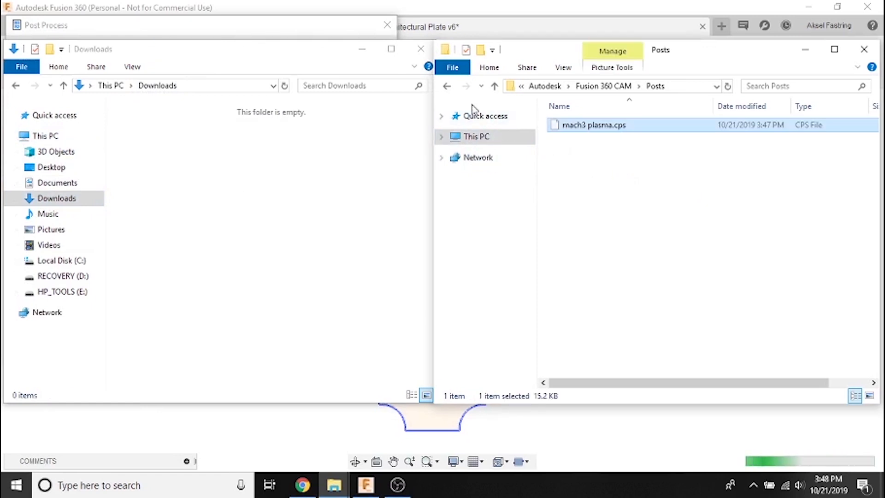
pyautogui.moveTo(420, 49)
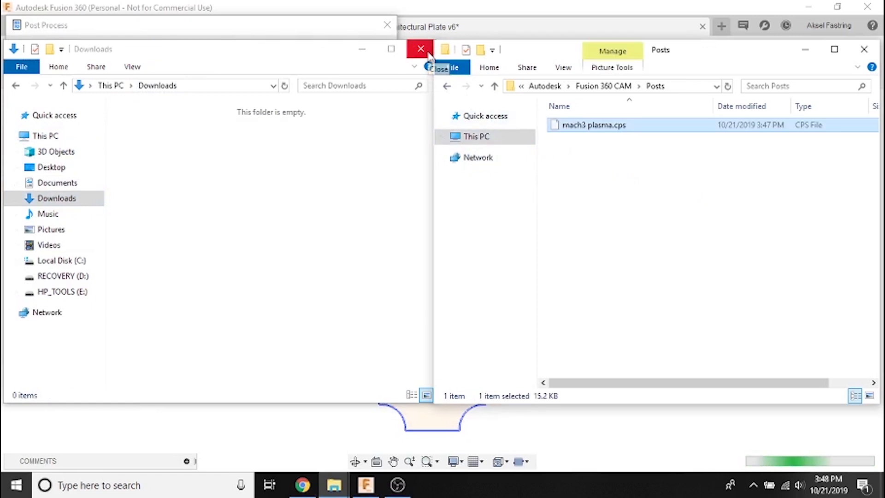
pyautogui.click(420, 49)
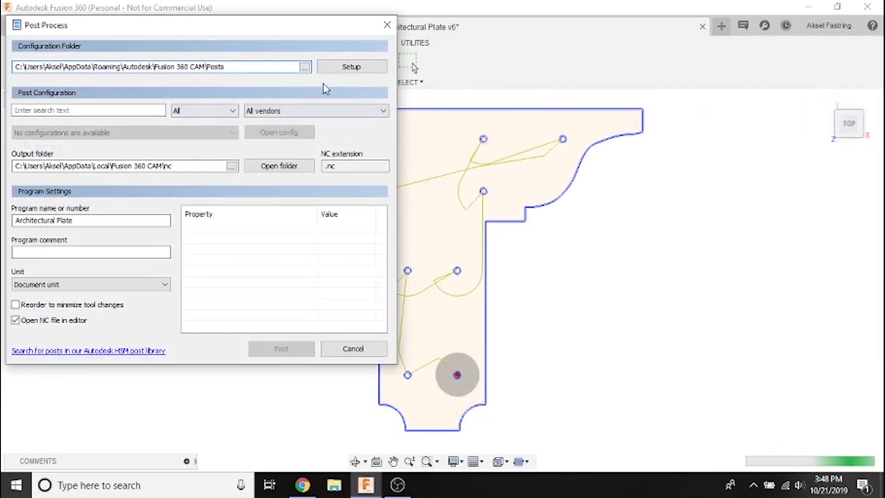
pyautogui.moveTo(353, 349)
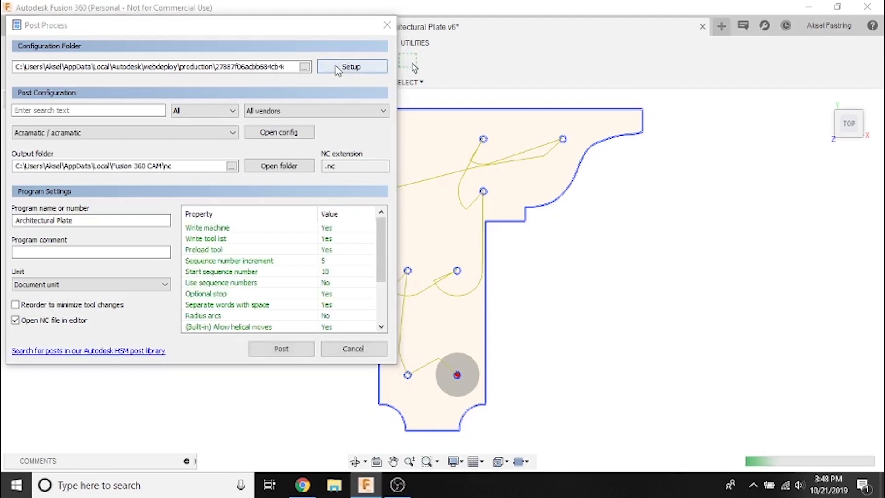
# Step: Use the personal post library and load the Mach3 Plasma post configuration with .tap extension
pyautogui.click(351, 66)
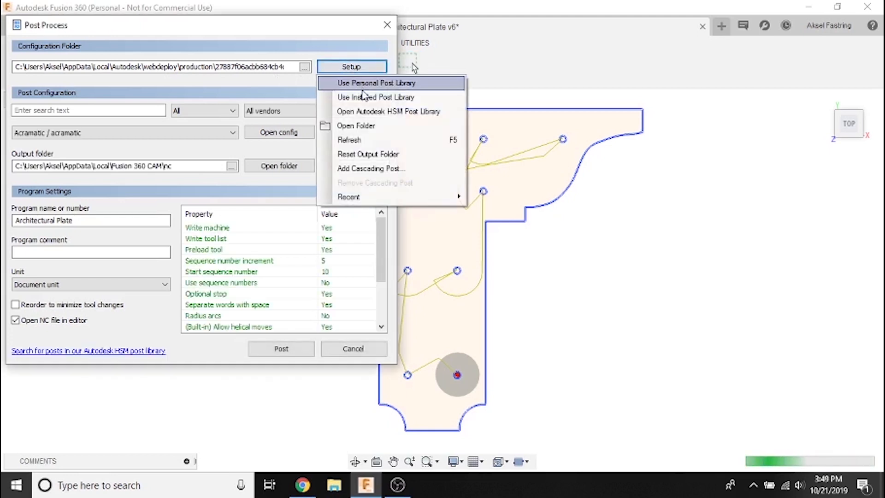
pyautogui.click(386, 83)
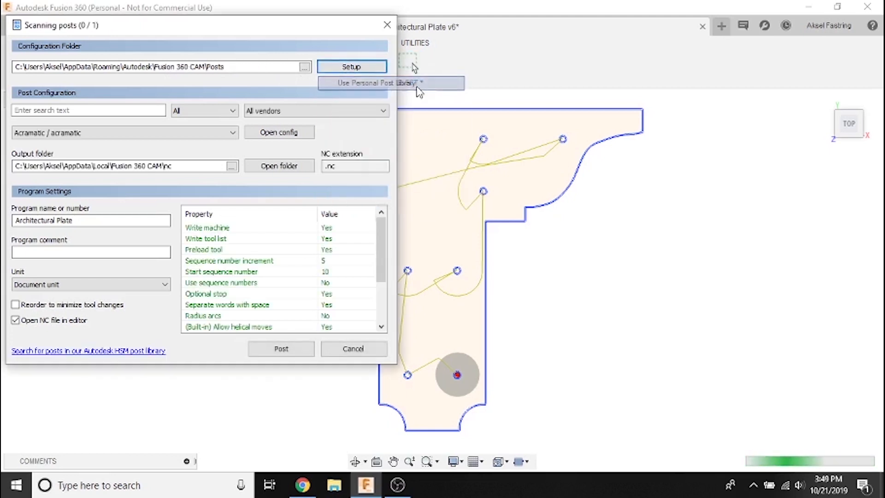
pyautogui.click(124, 133)
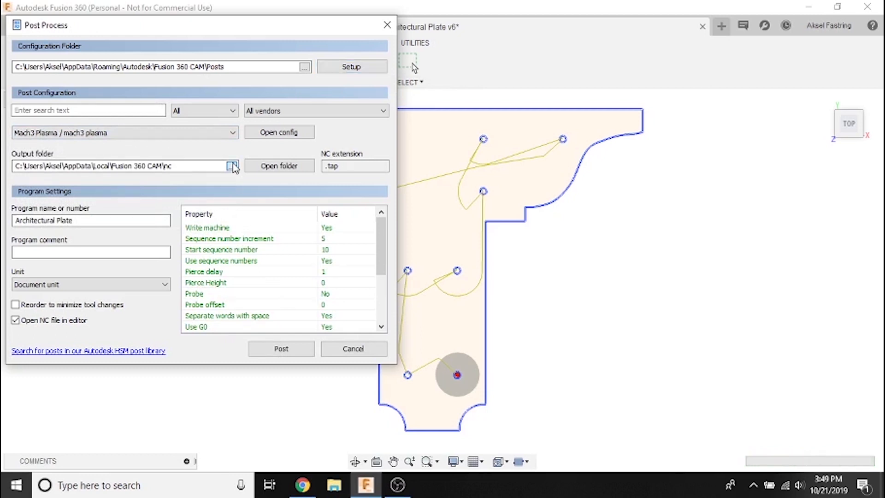
# Step: Set the post output folder to This PC > Desktop
pyautogui.click(232, 165)
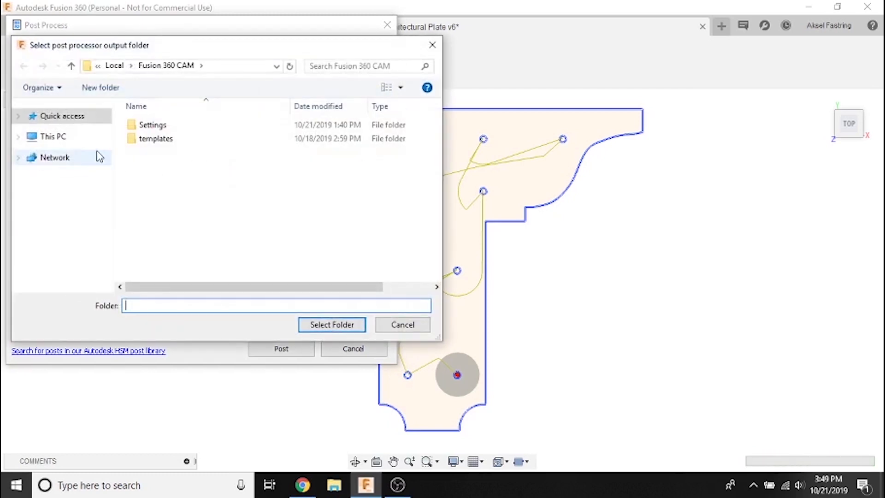
pyautogui.click(53, 136)
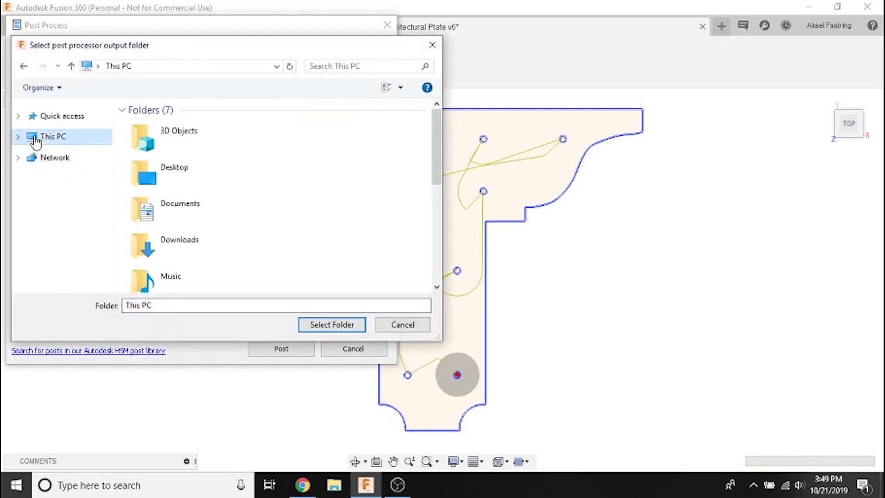
pyautogui.click(174, 172)
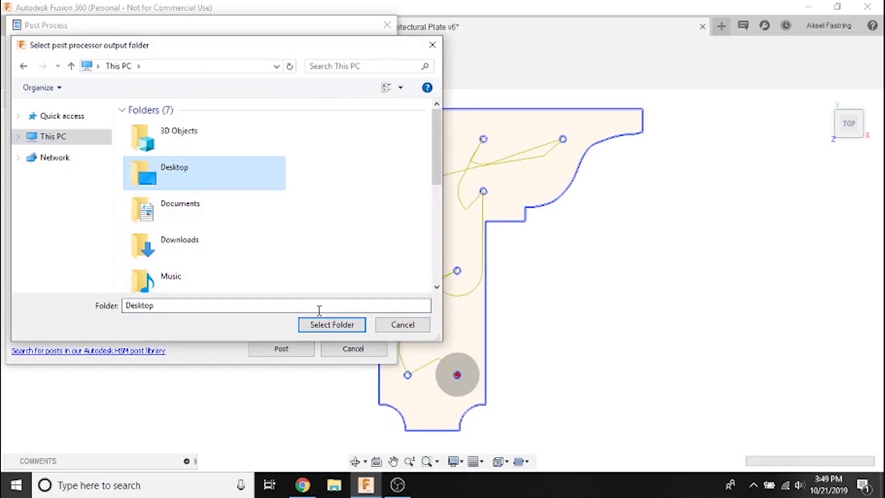
pyautogui.click(331, 324)
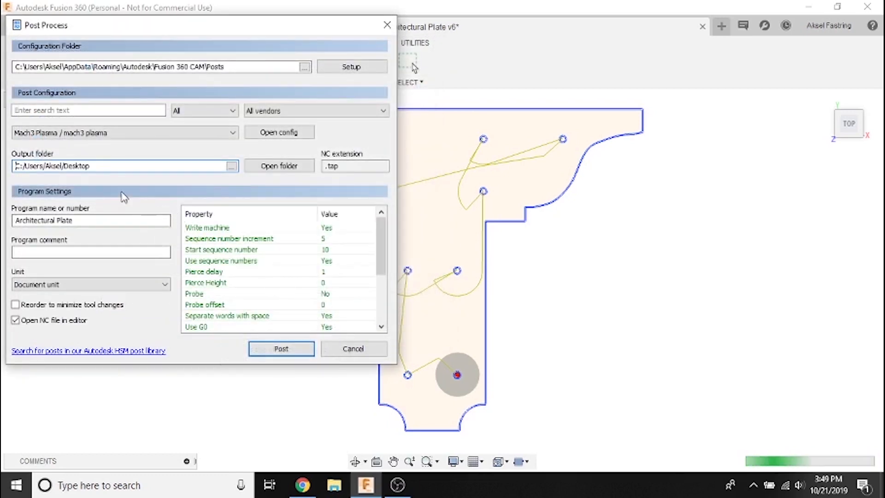
pyautogui.moveTo(82, 220)
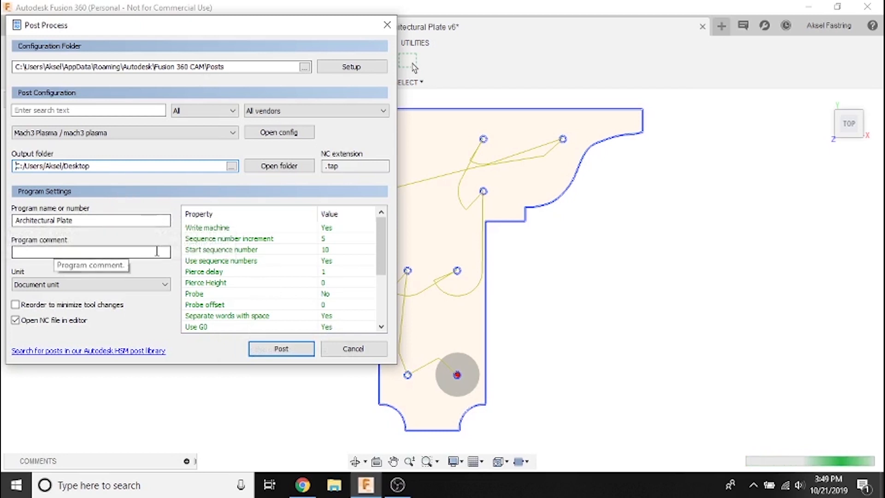
# Step: Add the program comment 'Cut with Razorweld Cut 45' and disable opening the NC file in an editor
pyautogui.write('Cut with Razorweld Cut 45')
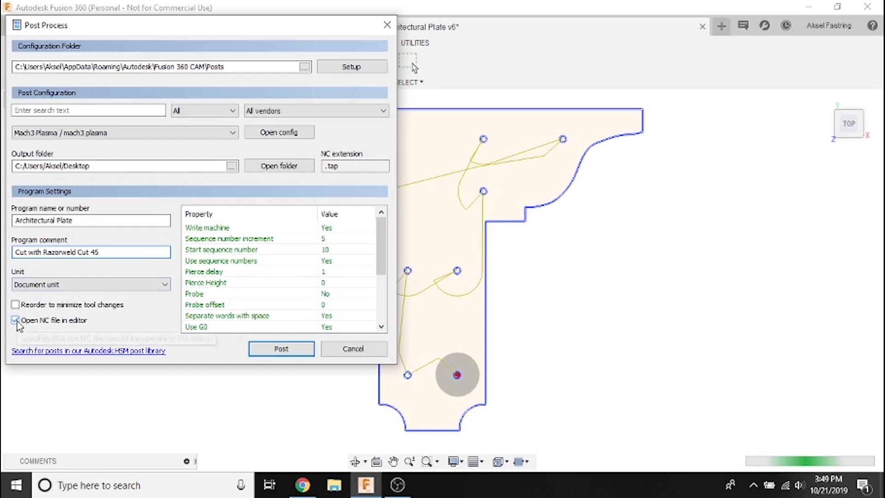
pyautogui.click(16, 319)
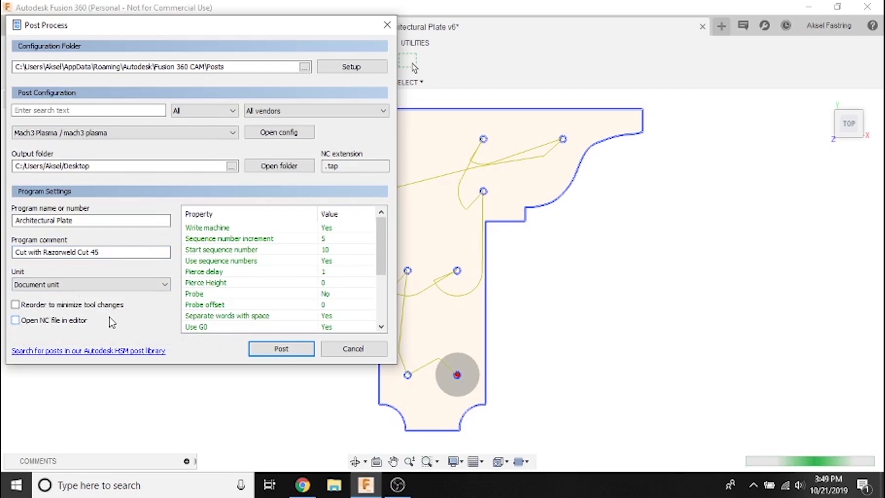
pyautogui.moveTo(352, 227)
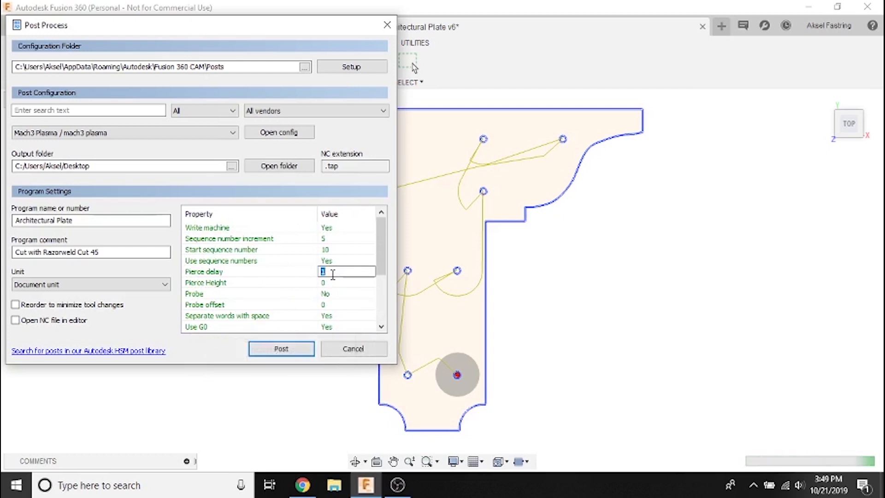
# Step: Set pierce delay to .5 and post the program as Architectural Plate saved to the Desktop
pyautogui.write('.5')
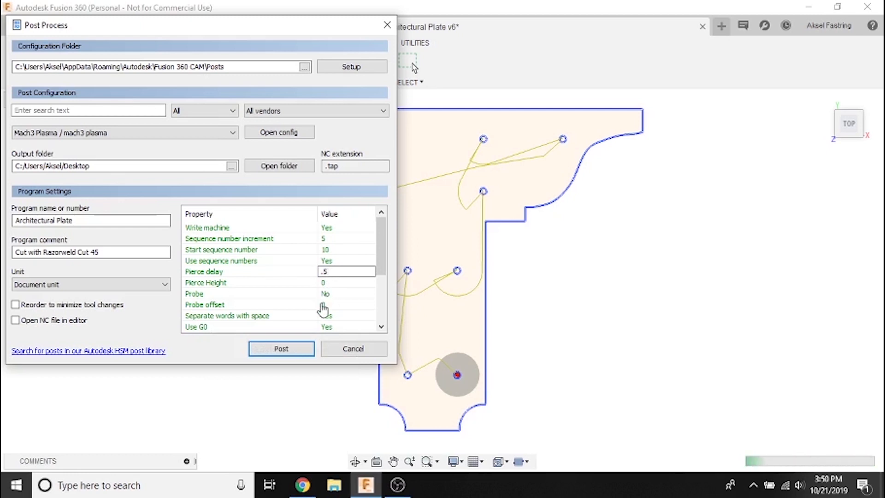
pyautogui.moveTo(281, 349)
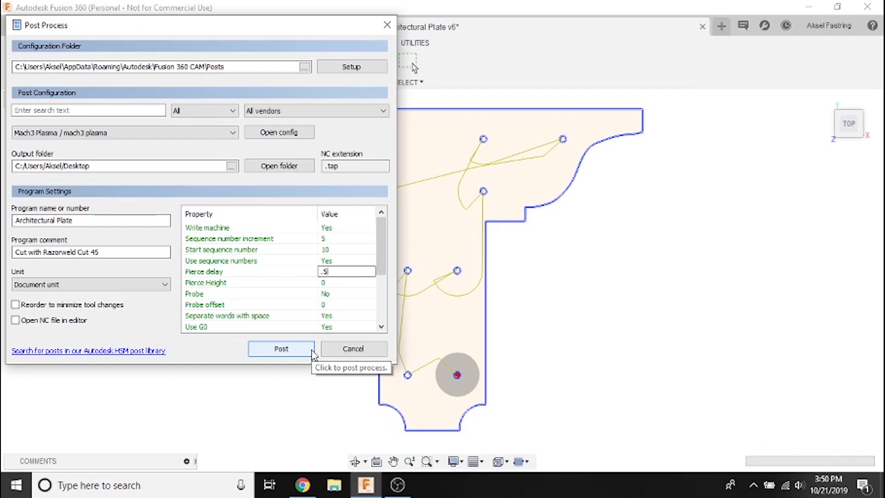
pyautogui.click(281, 348)
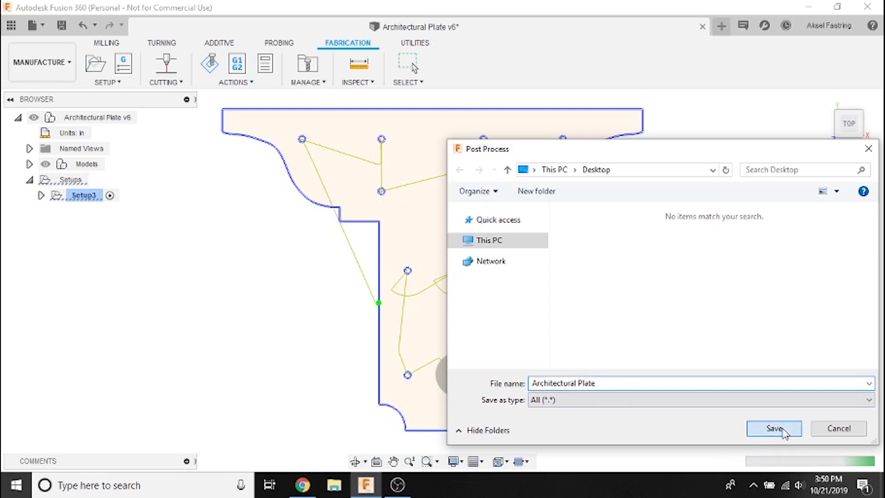
pyautogui.click(774, 428)
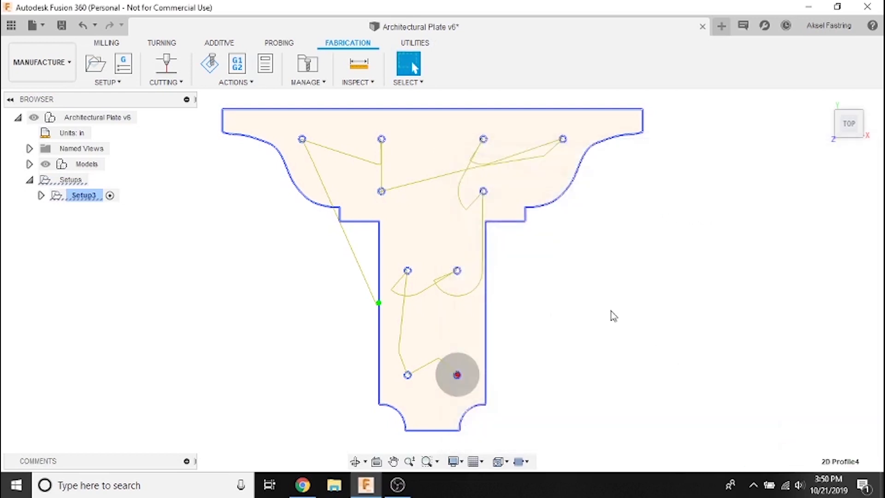
pyautogui.moveTo(658, 282)
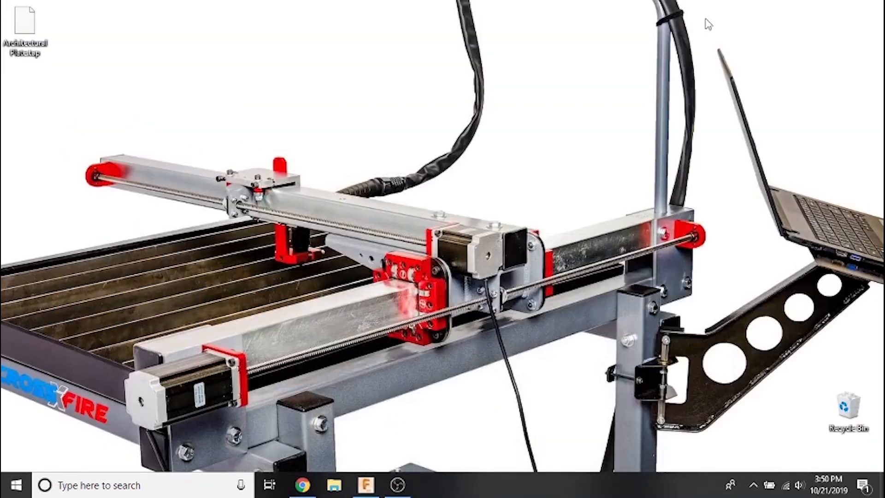
# Step: Drag Architectural Plate.tap from the top-left corner to a new spot on the desktop
pyautogui.moveTo(24, 31); pyautogui.dragTo(217, 93)
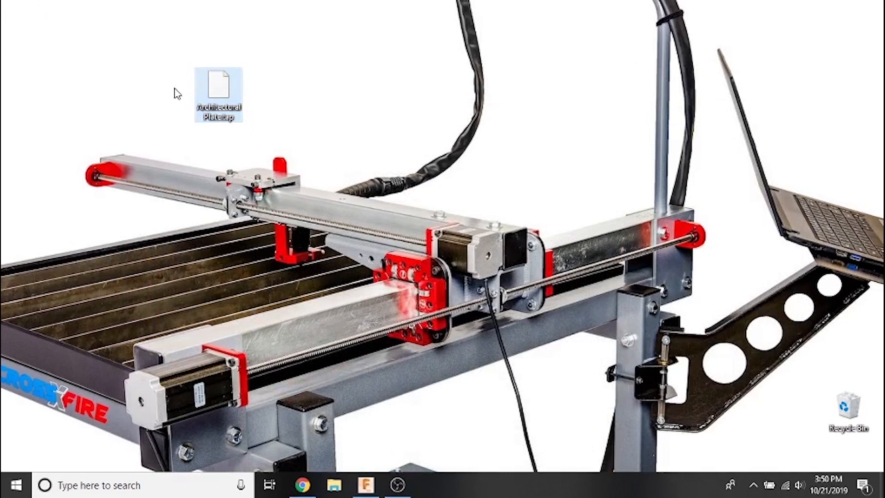
pyautogui.moveTo(269, 108)
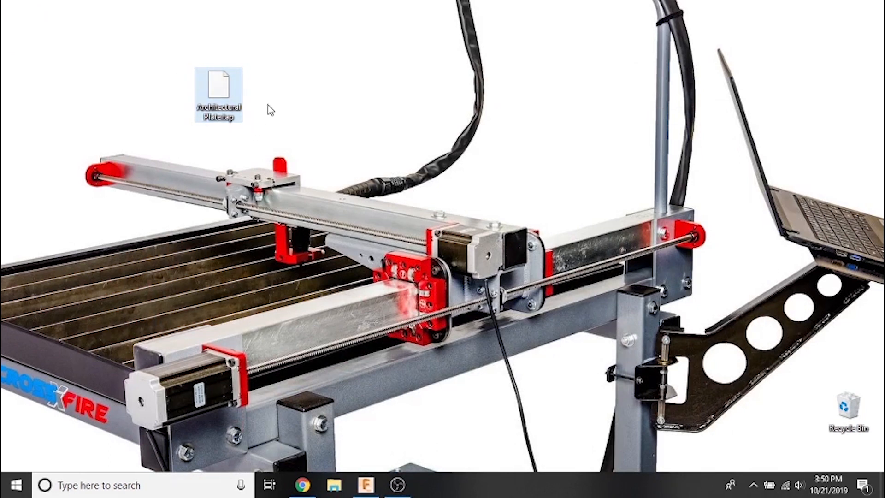